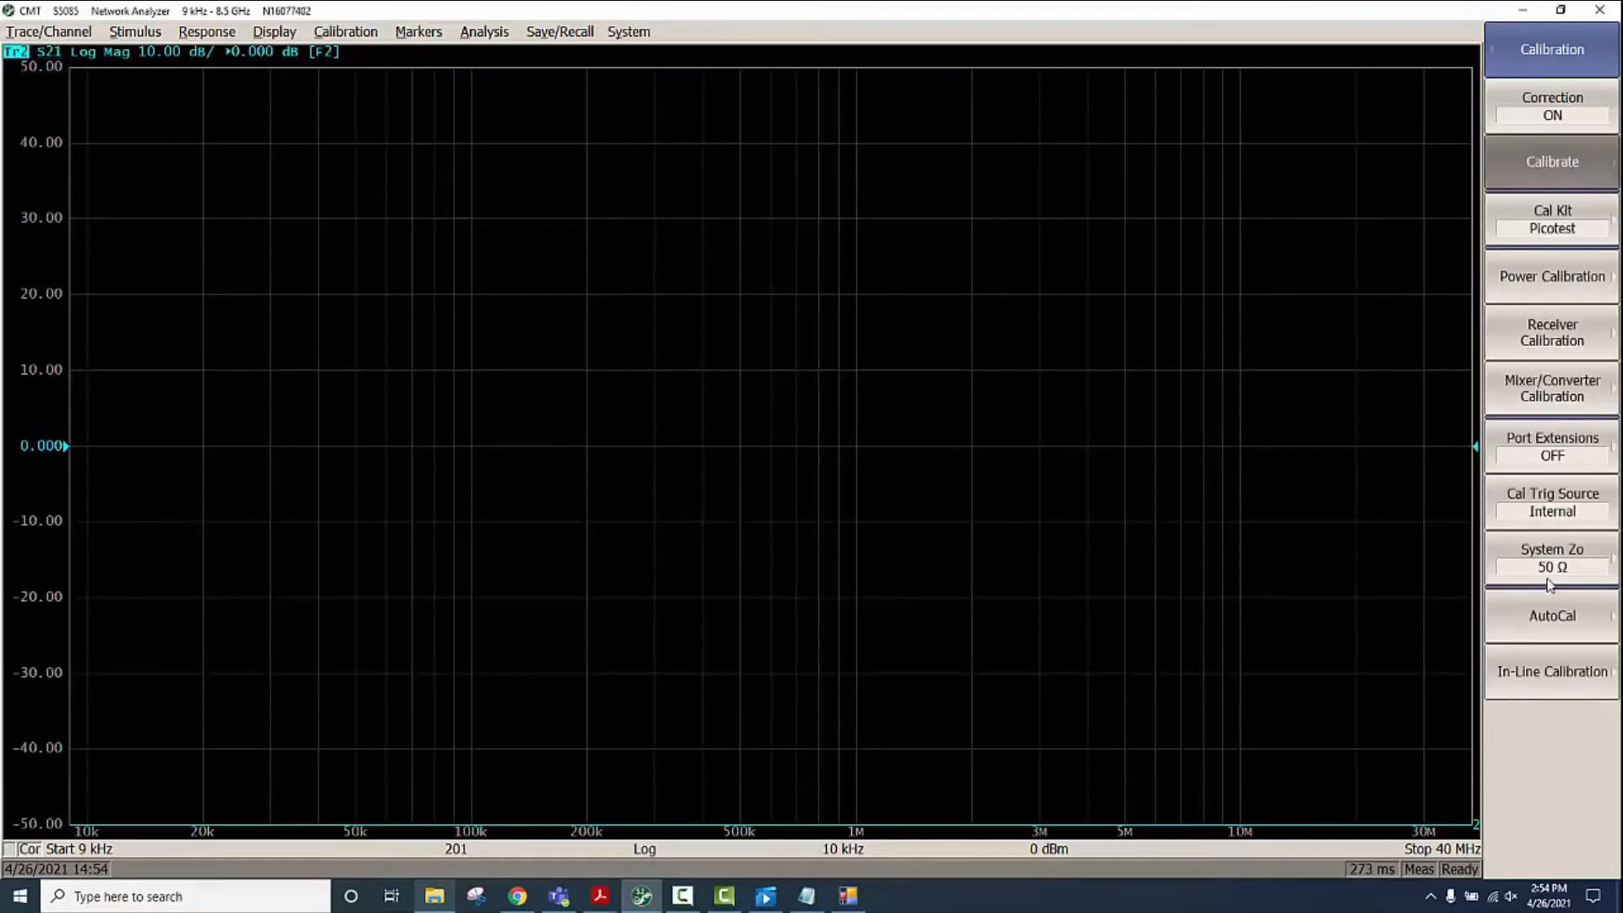
Turn on general conversion to Z-parameters and display the trace in linear magnitude
left_click(483, 31)
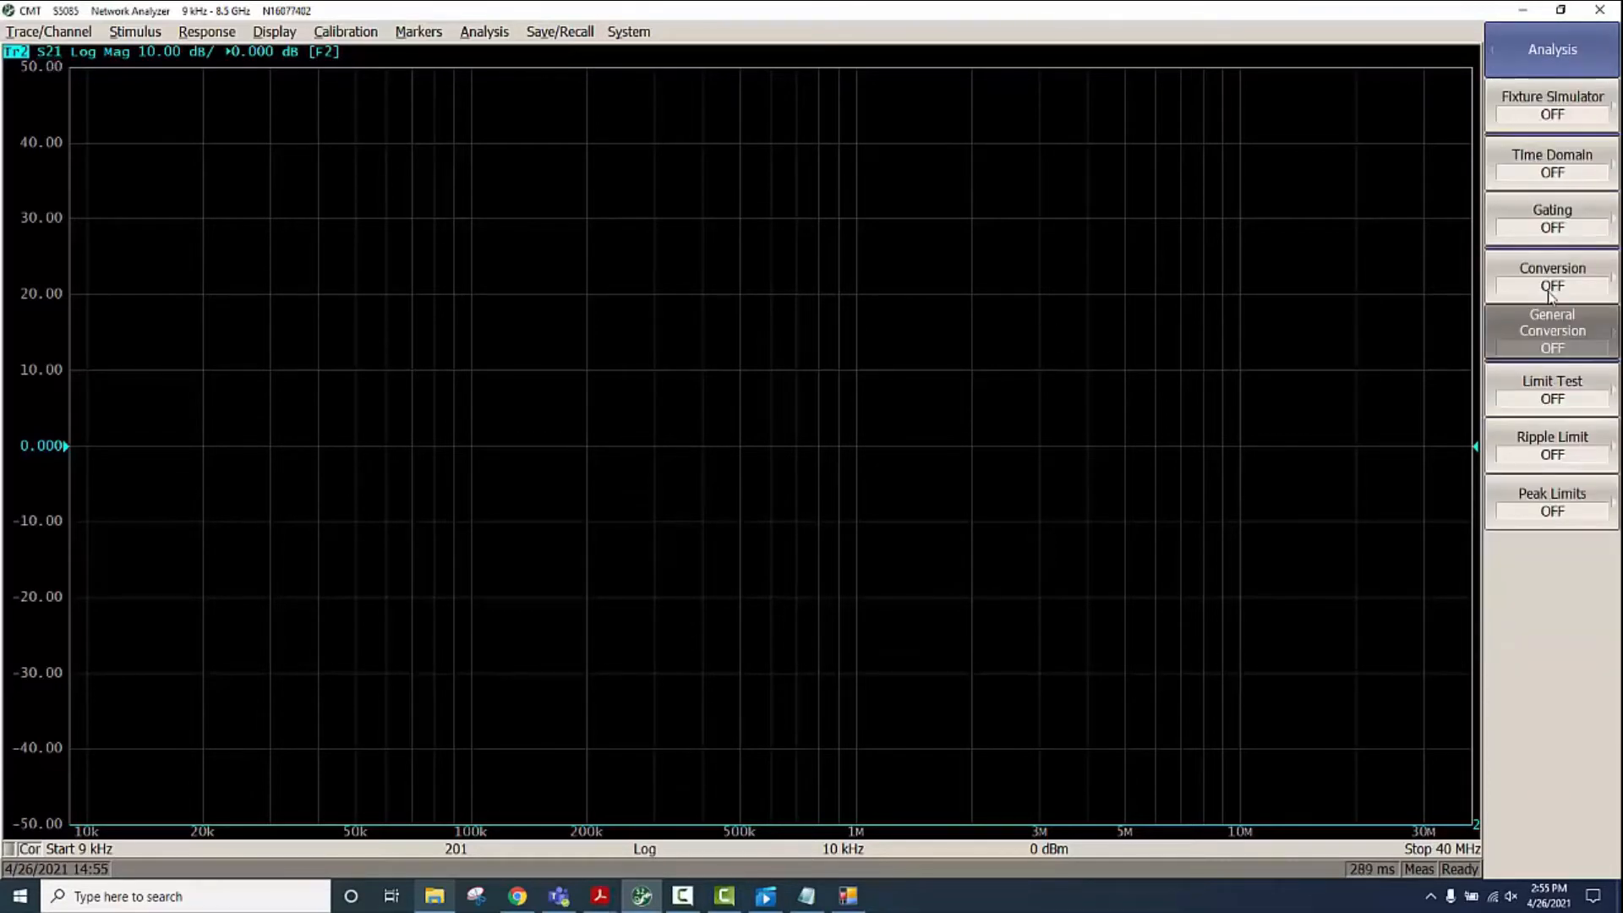
left_click(1551, 322)
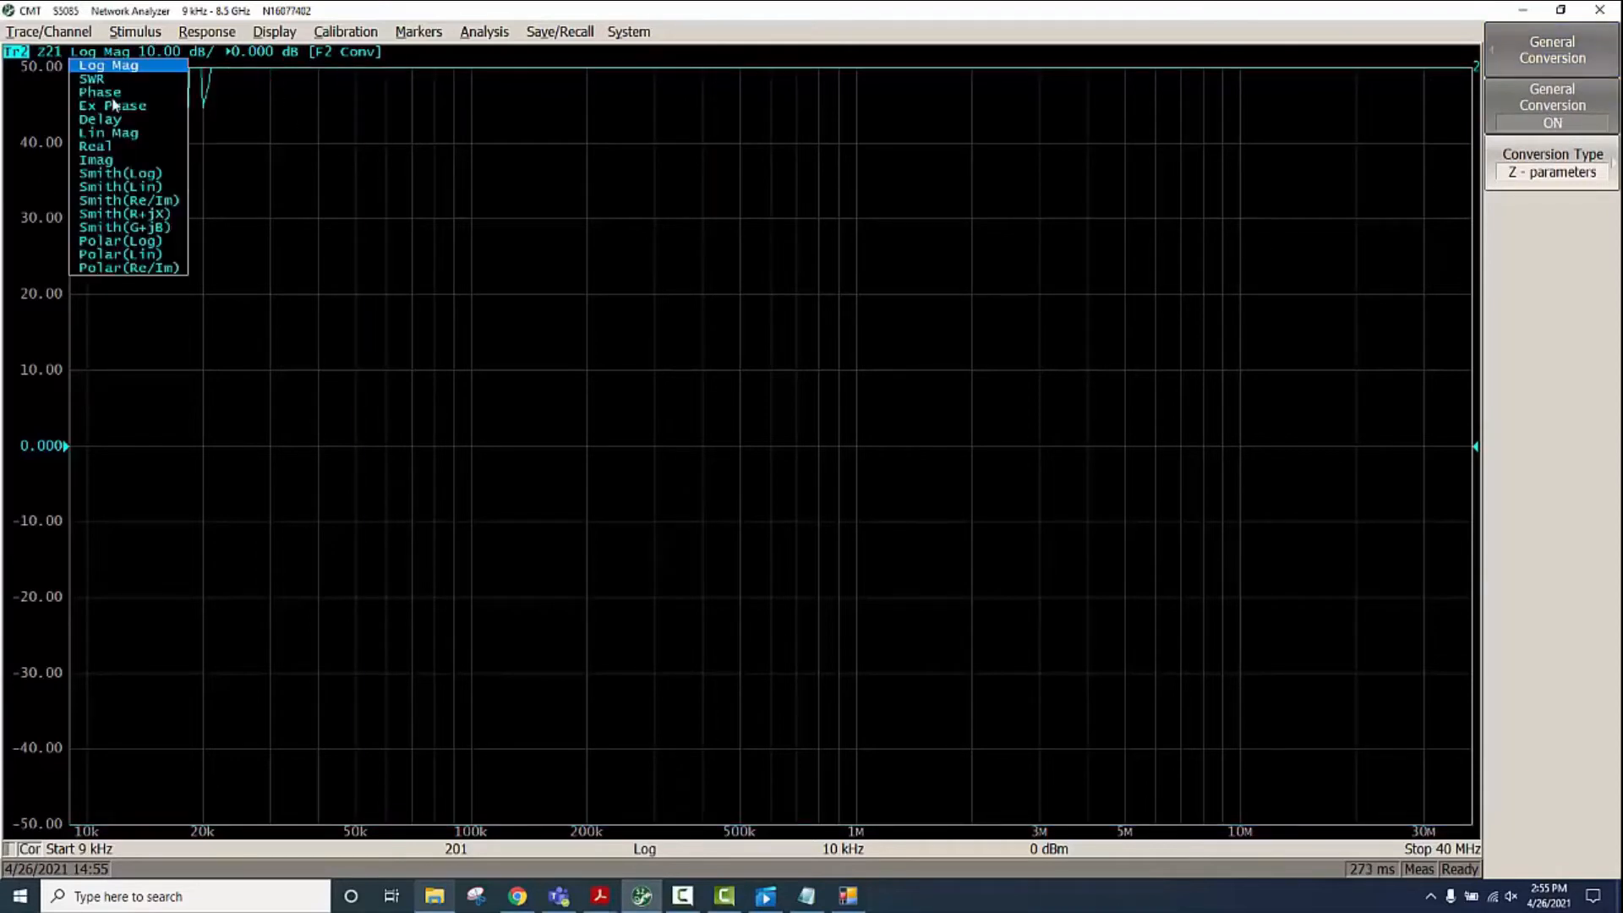
left_click(108, 132)
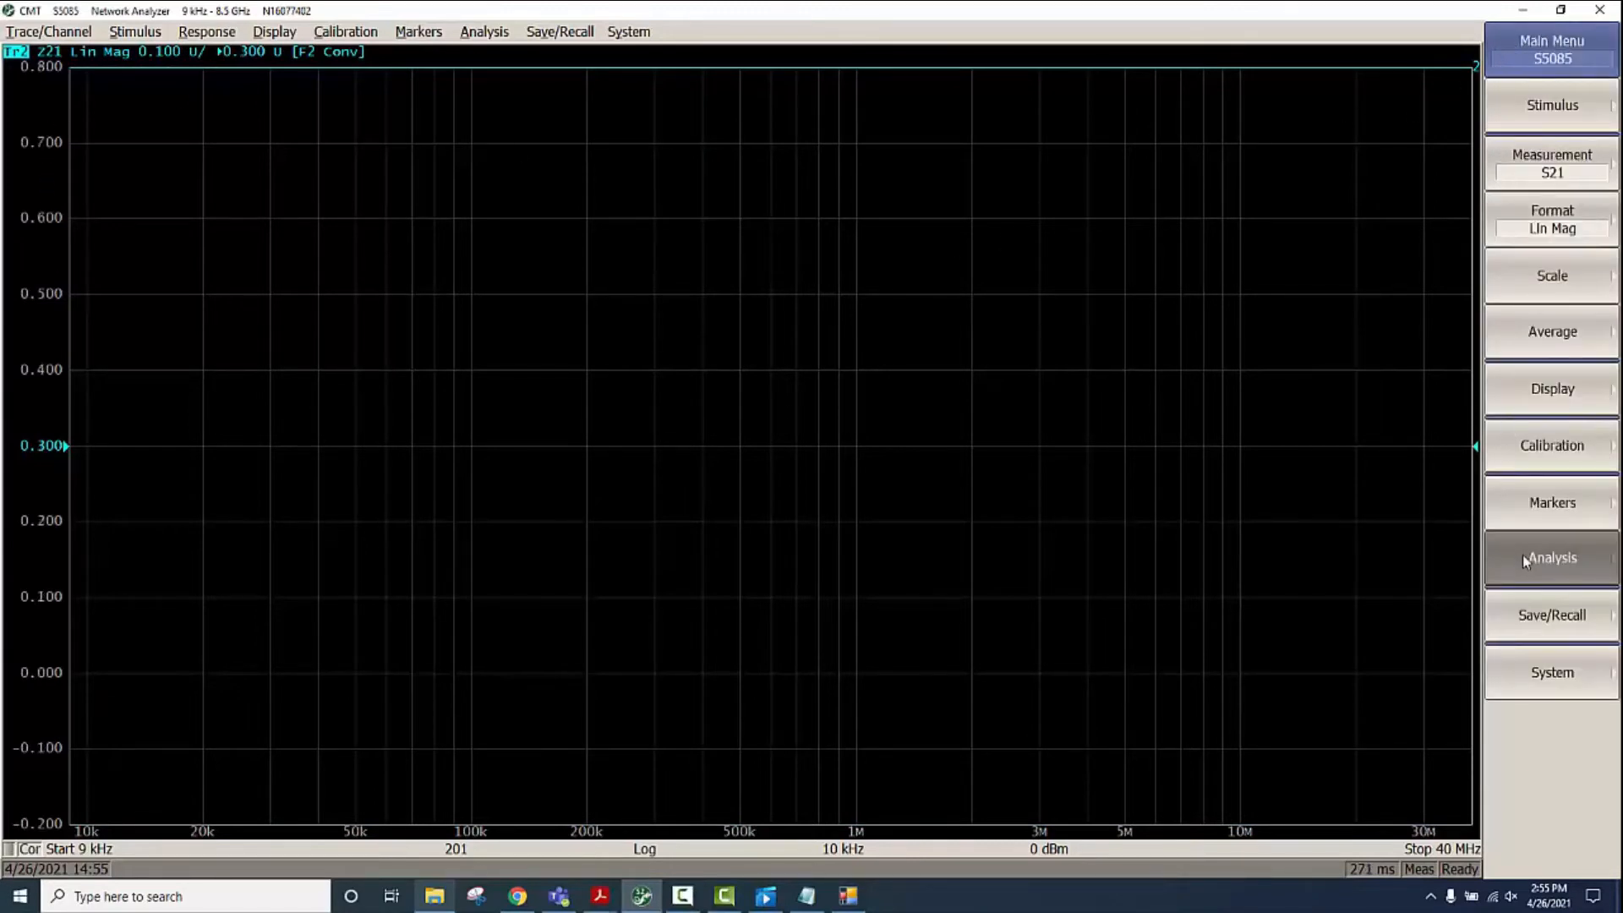
Bring up the Analysis softkey menu for the linear impedance trace
left_click(1551, 557)
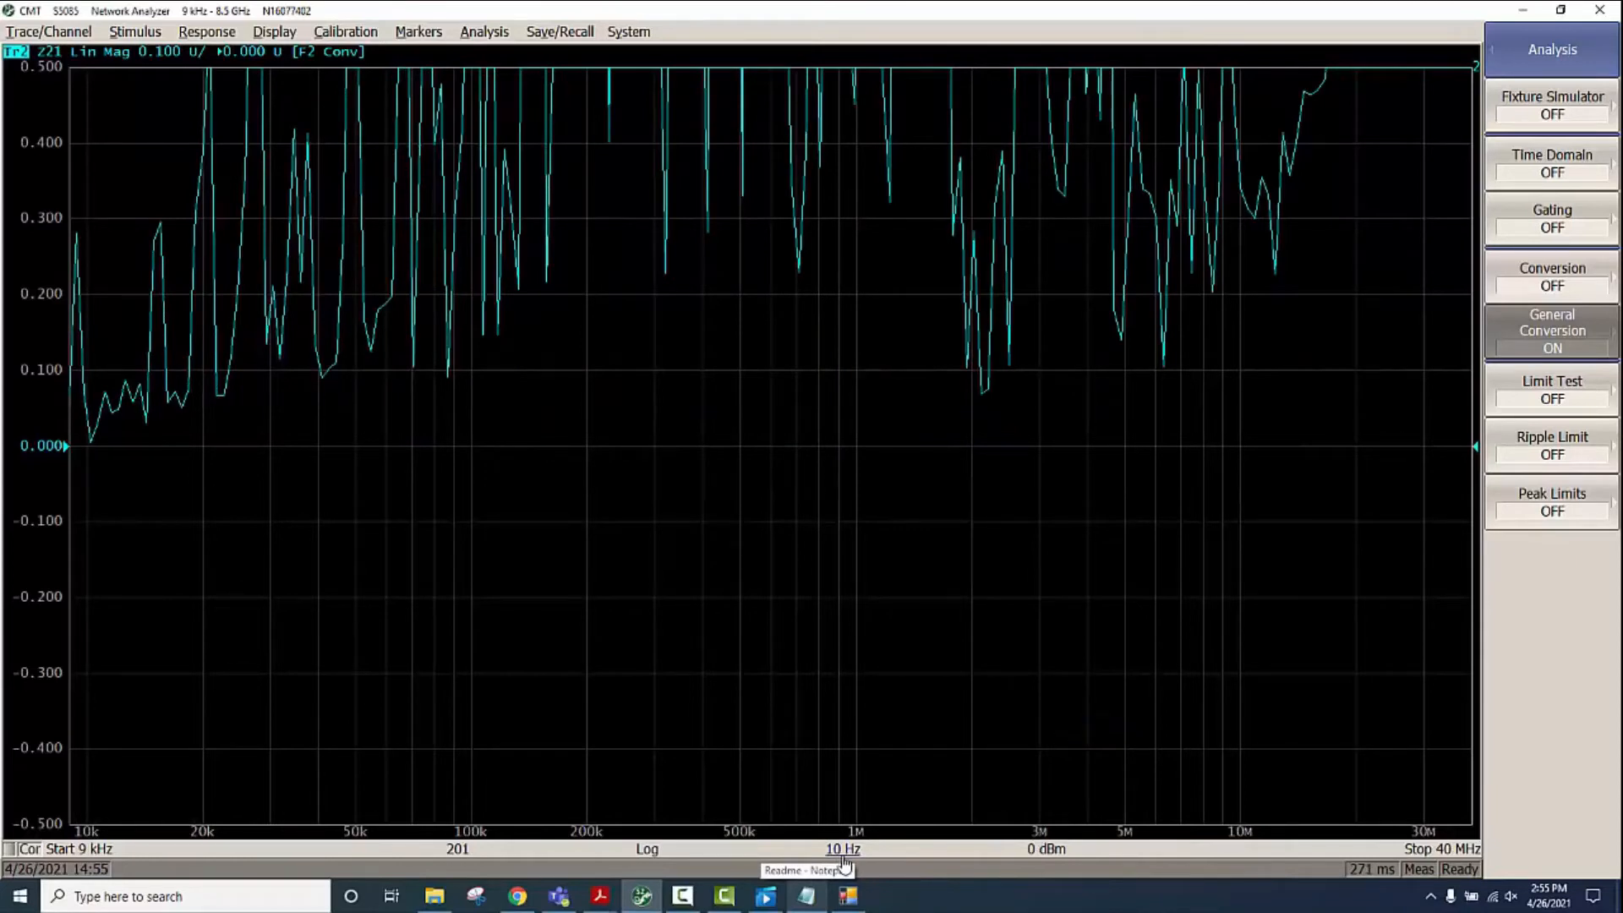
Set the IF bandwidth to 300 Hz and bring up the calibration settings
left_click(842, 848)
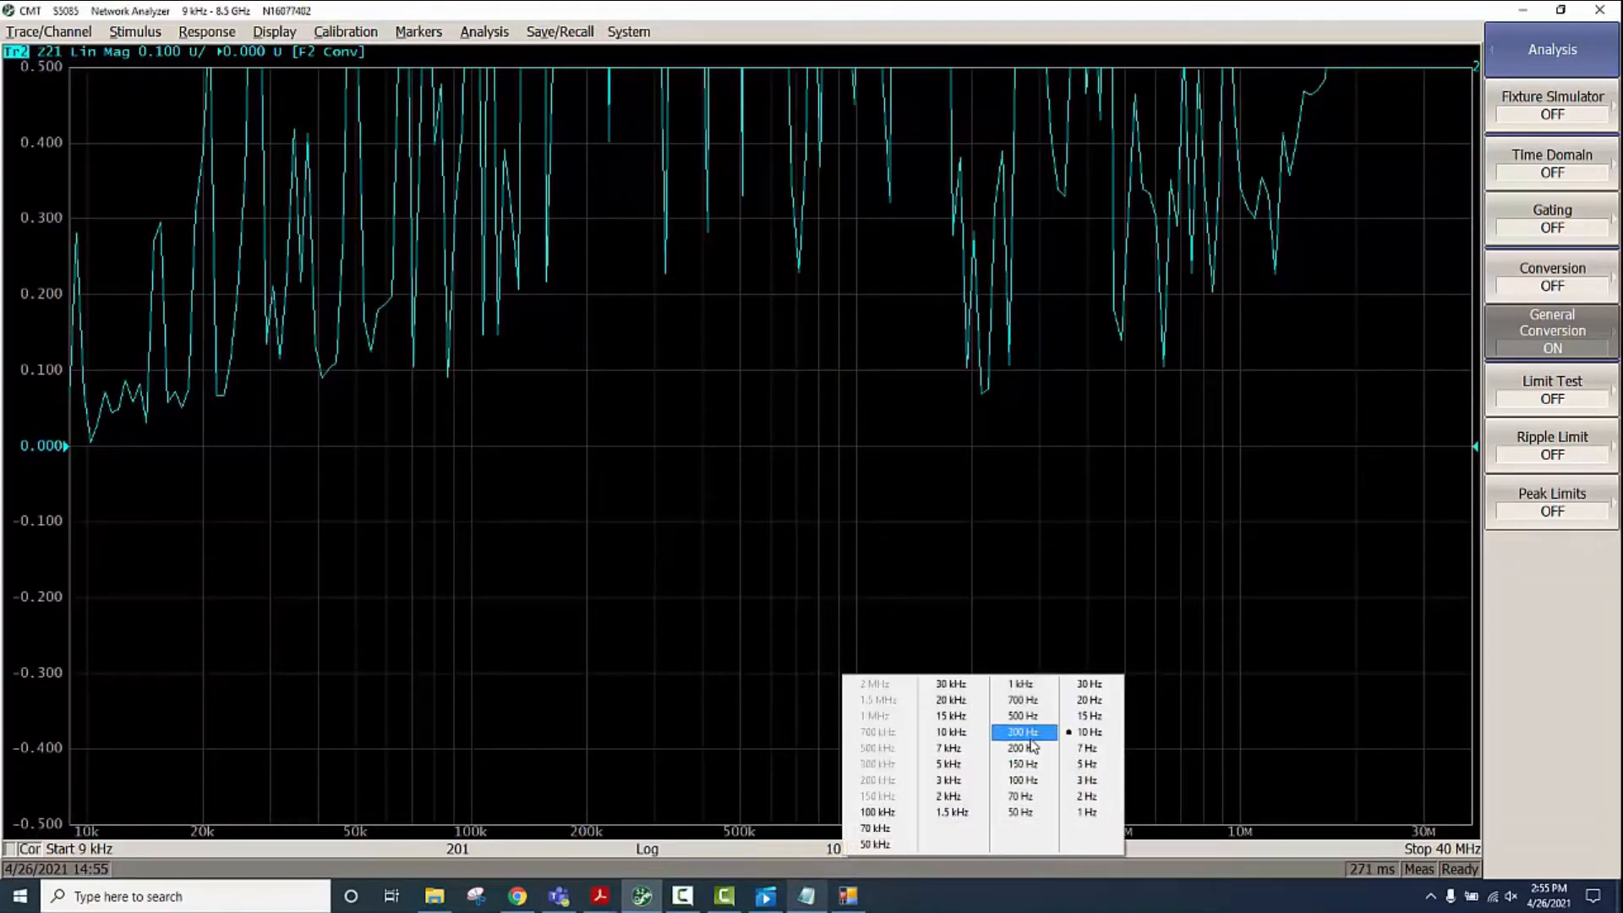
left_click(1023, 733)
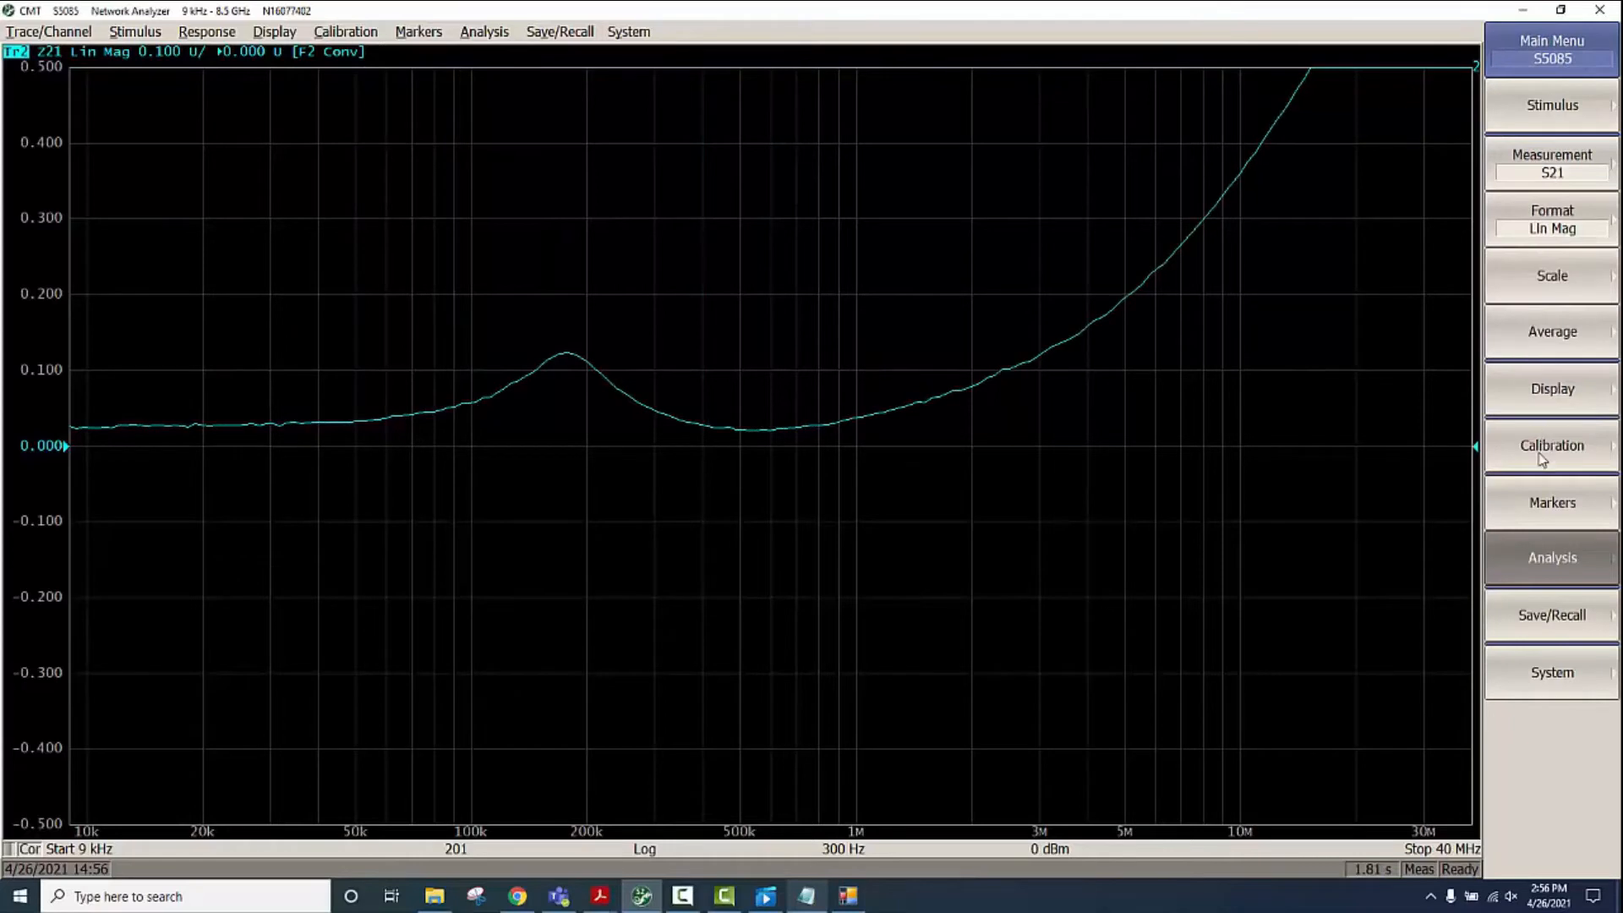
left_click(1551, 446)
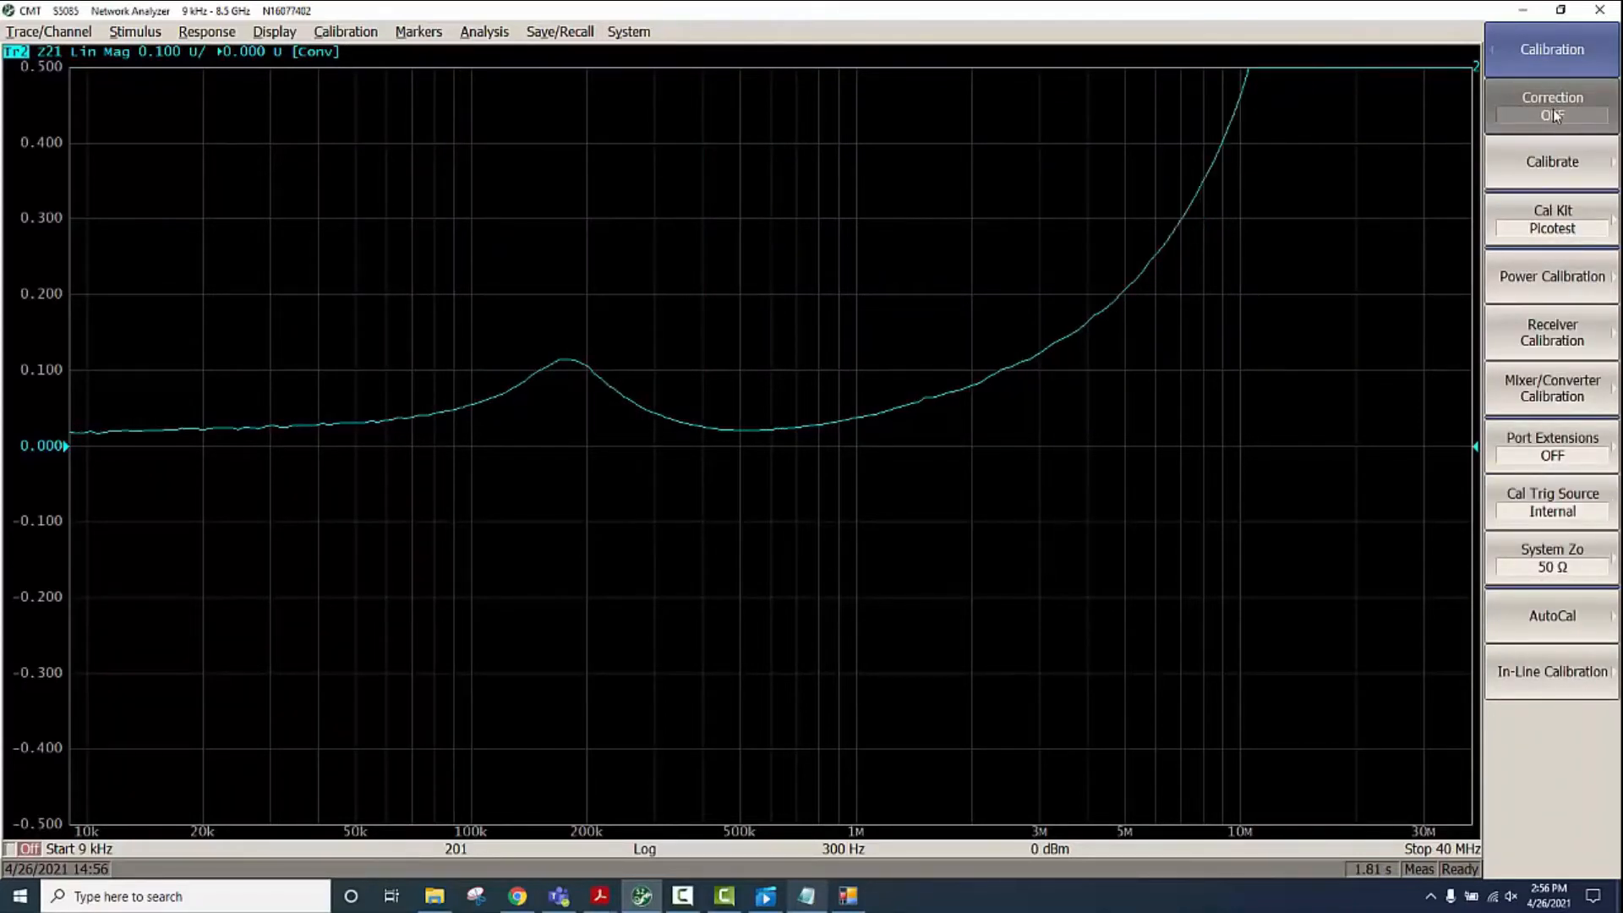
Store the corrected trace in memory, turn correction off, and mark the Lin Mag peak
left_click(1552, 105)
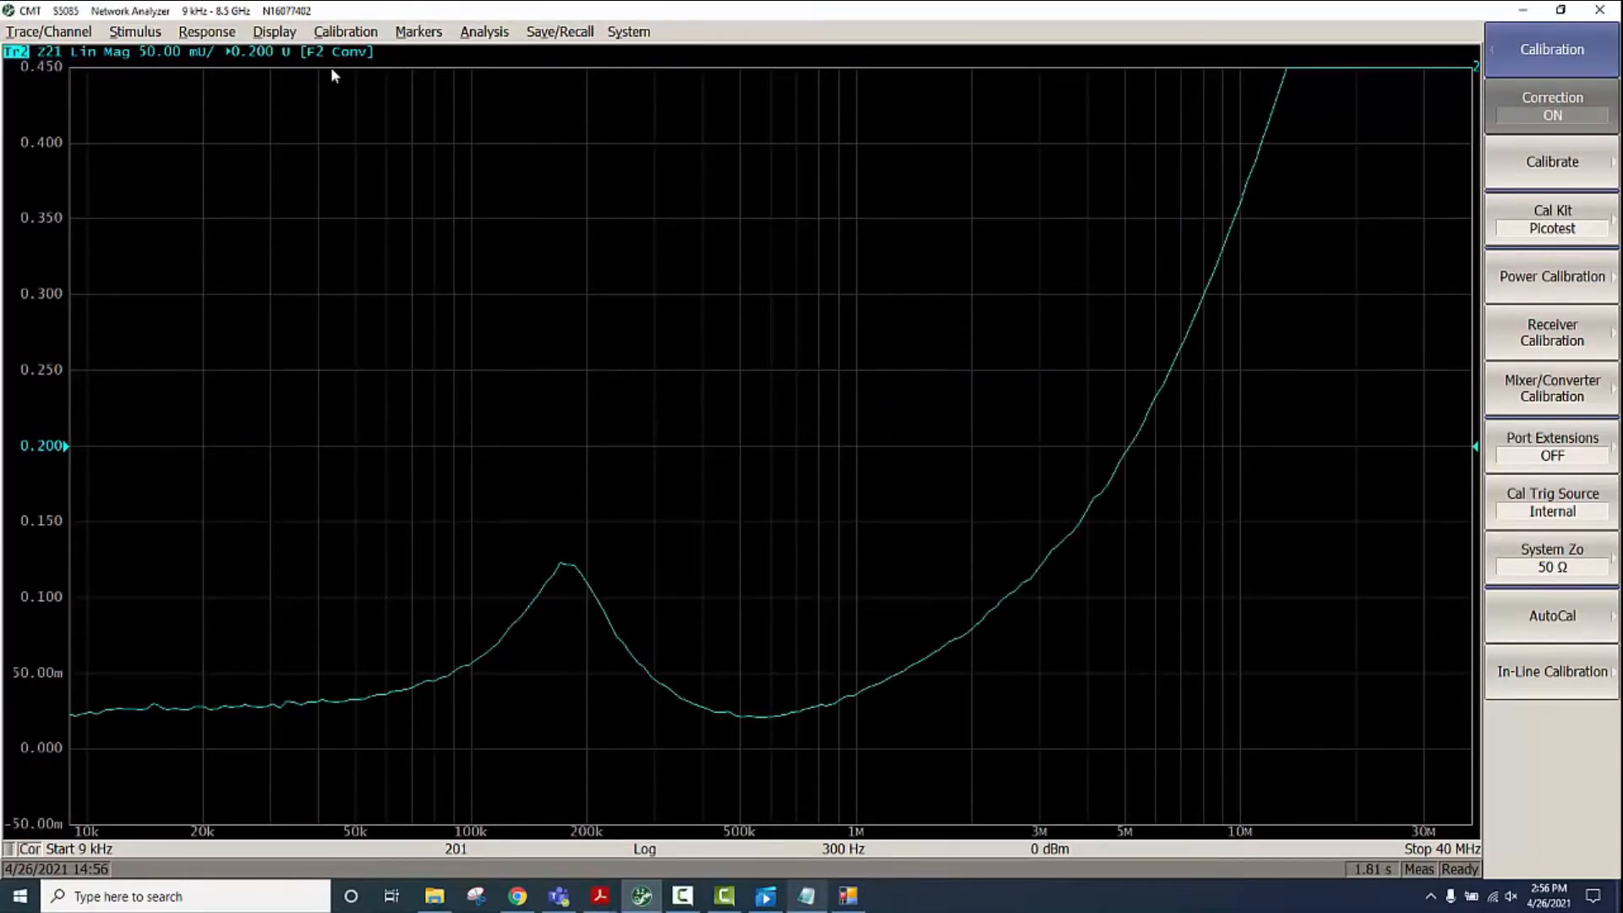
left_click(273, 32)
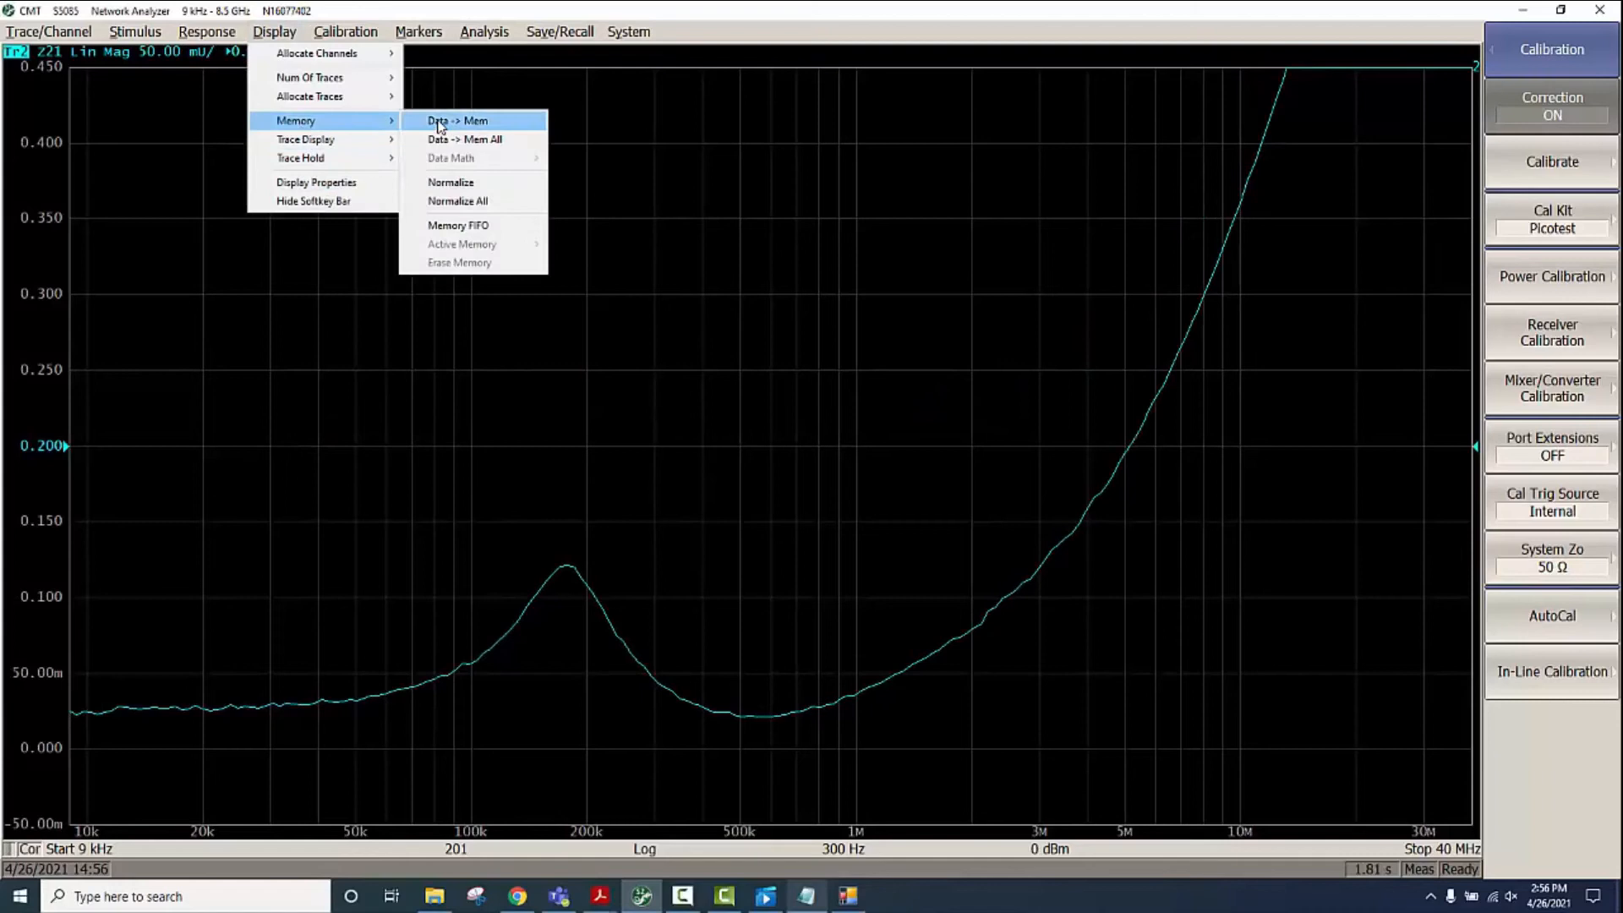
left_click(456, 120)
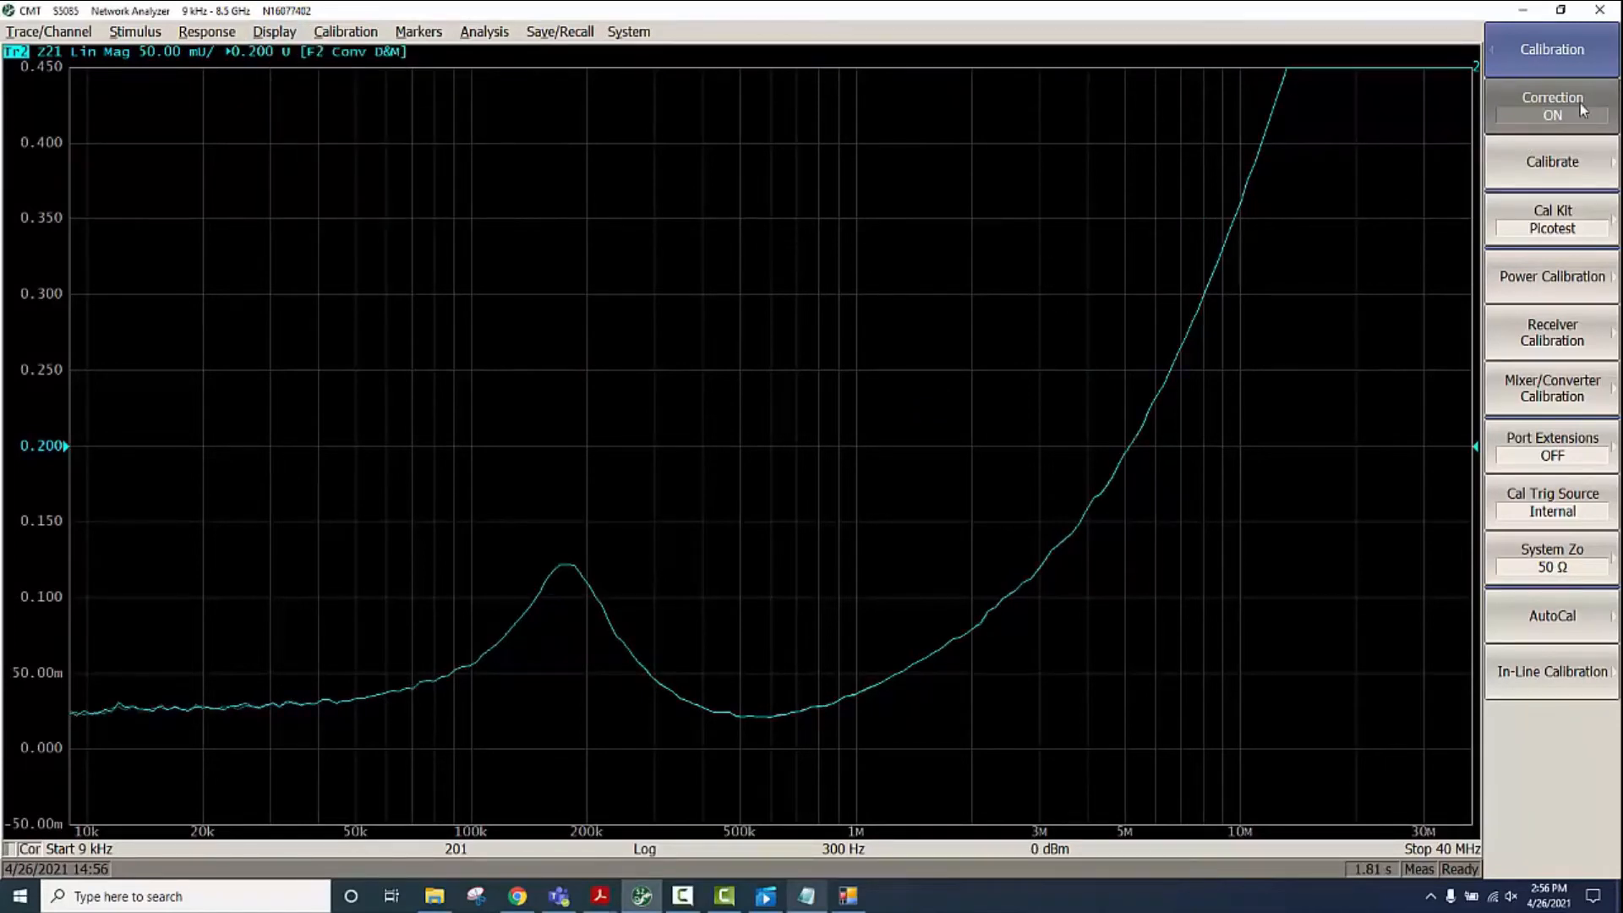
left_click(1551, 106)
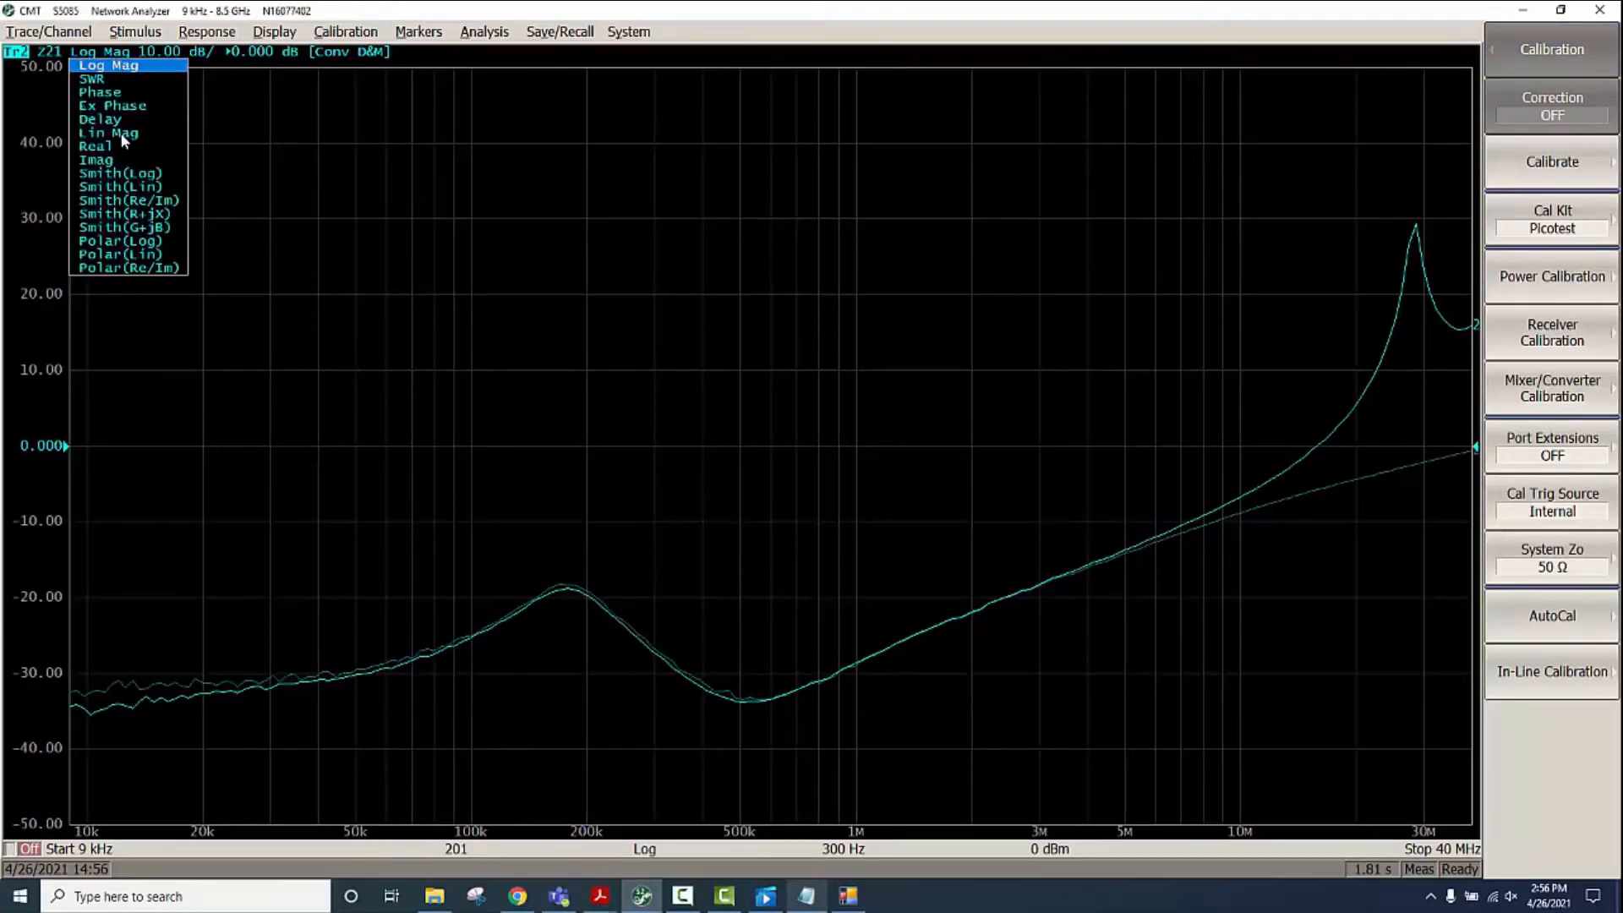
left_click(107, 132)
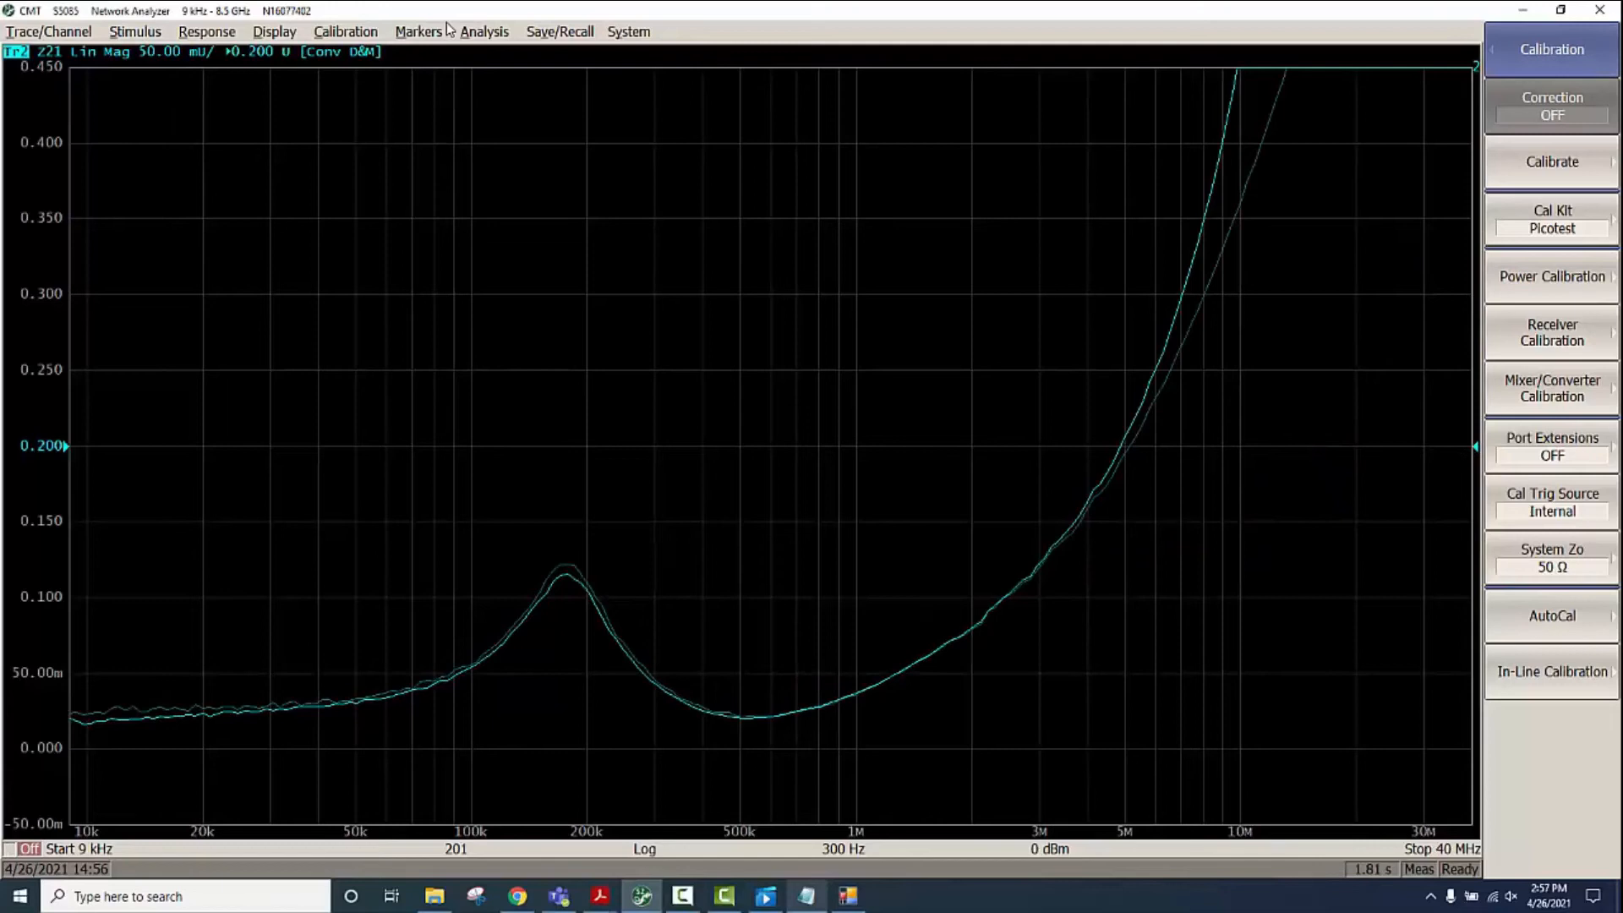
left_click(769, 715)
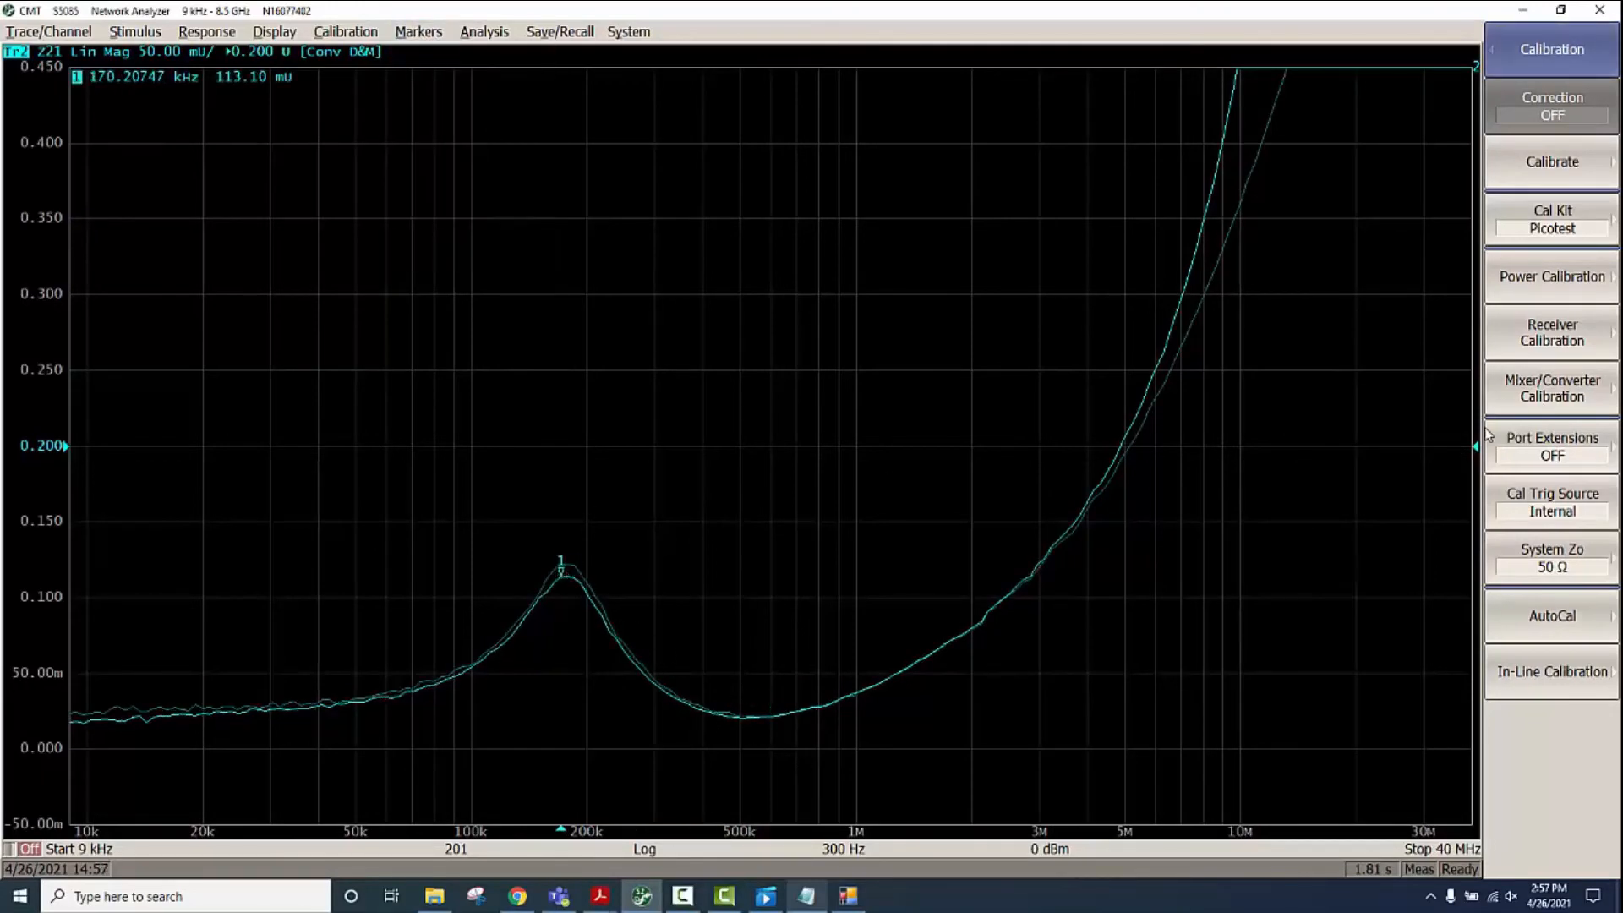
Show memory values in the marker readout and move marker 1 to 13.76 kHz
left_click(1551, 49)
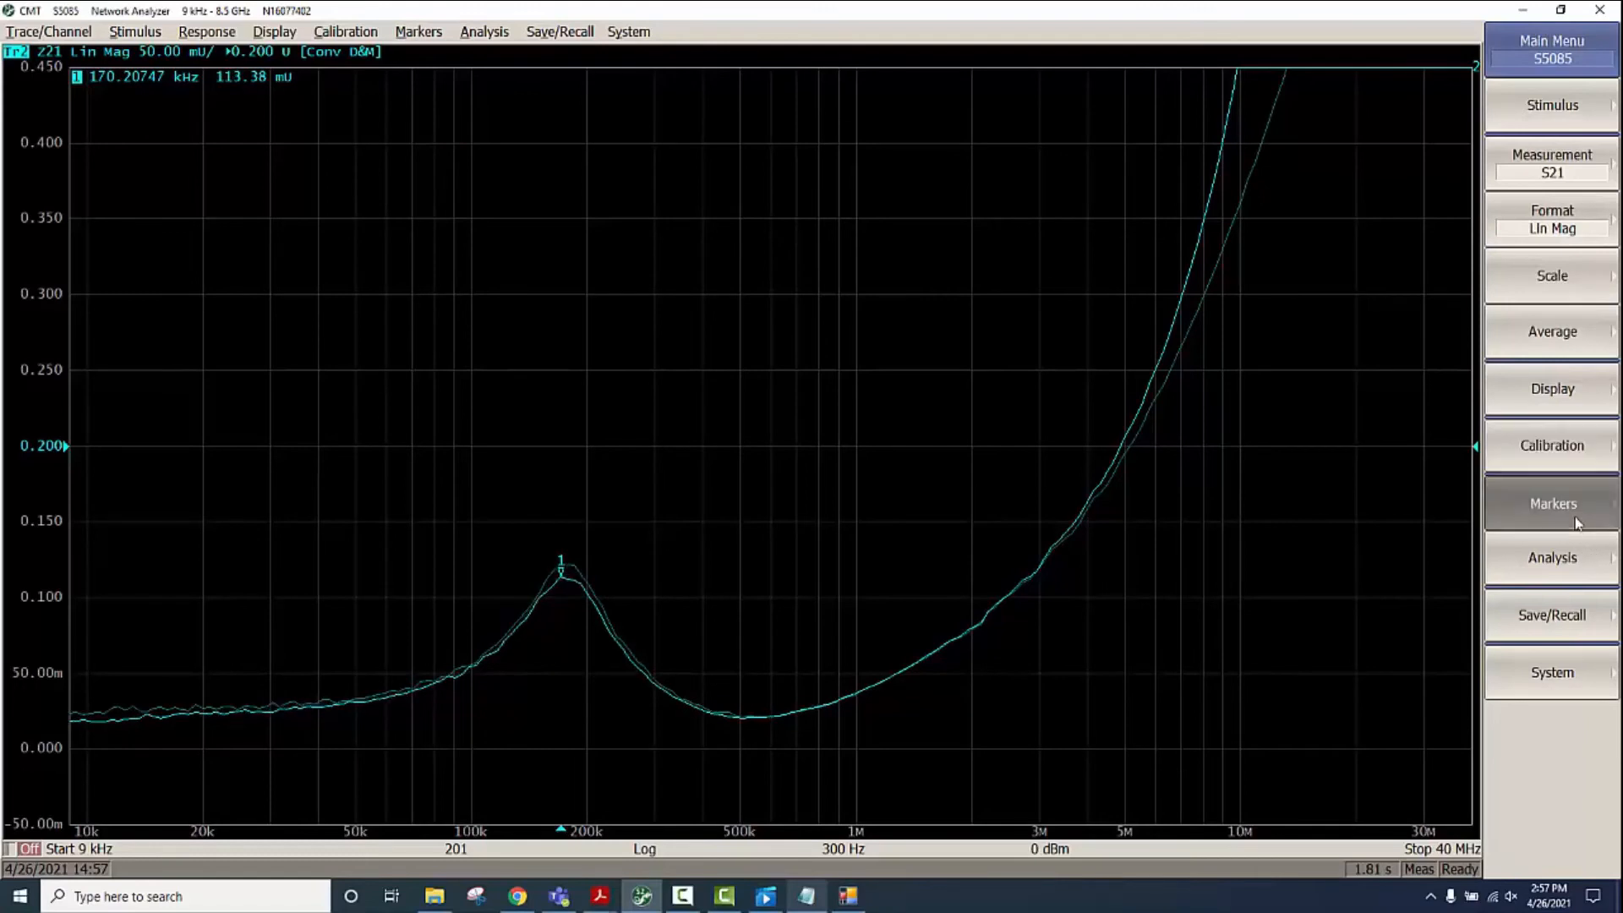
left_click(1552, 503)
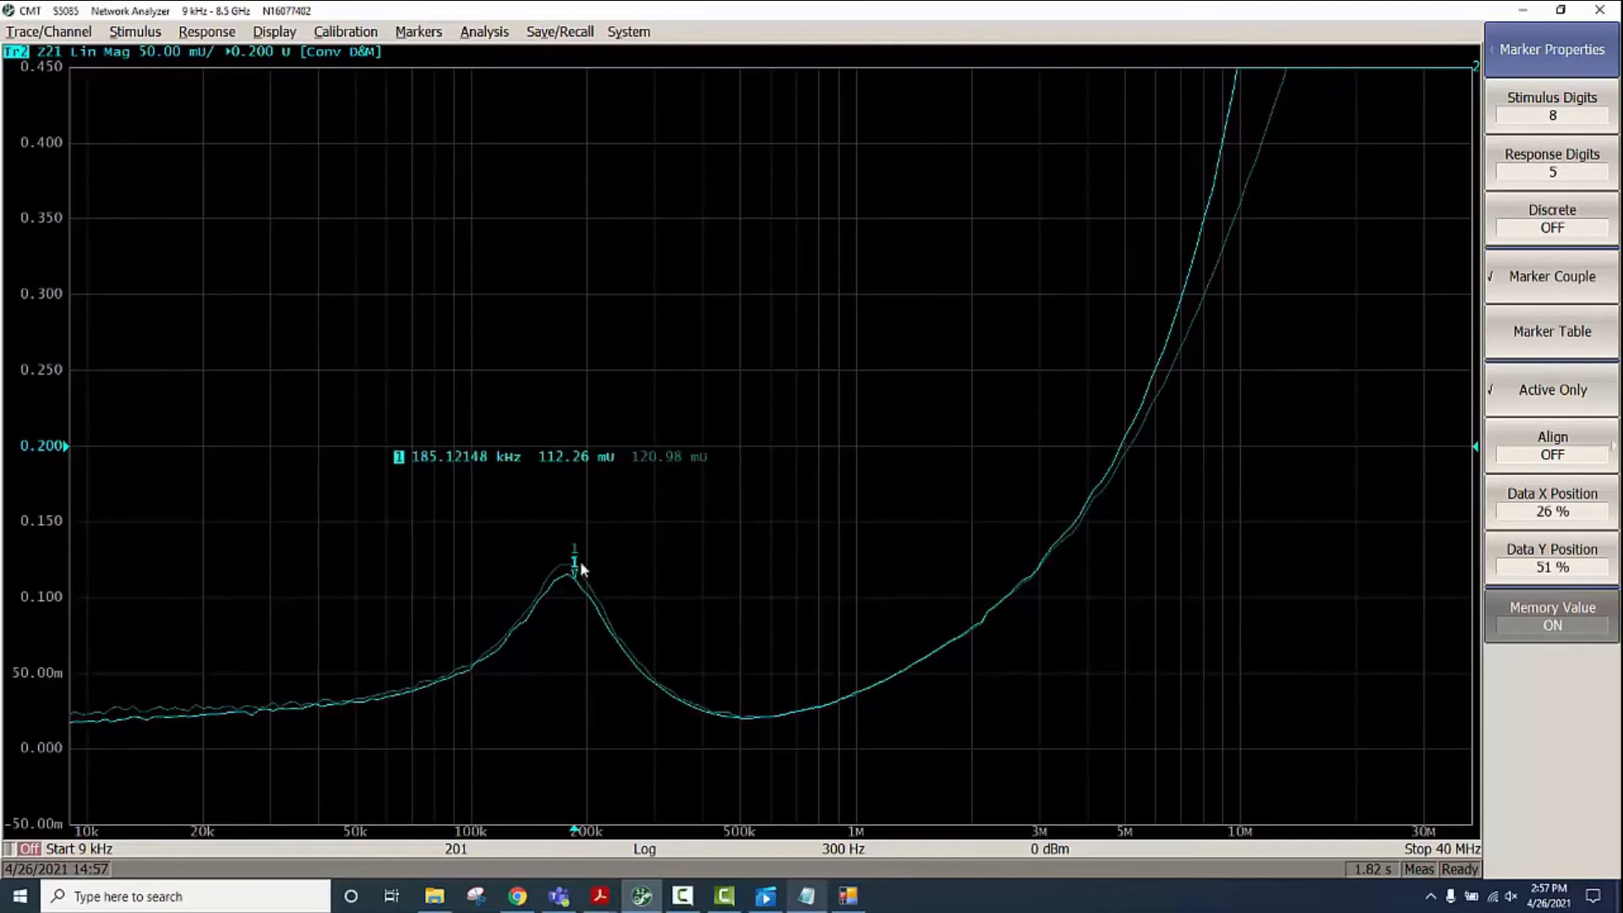
left_click_drag(580, 569, 566, 566)
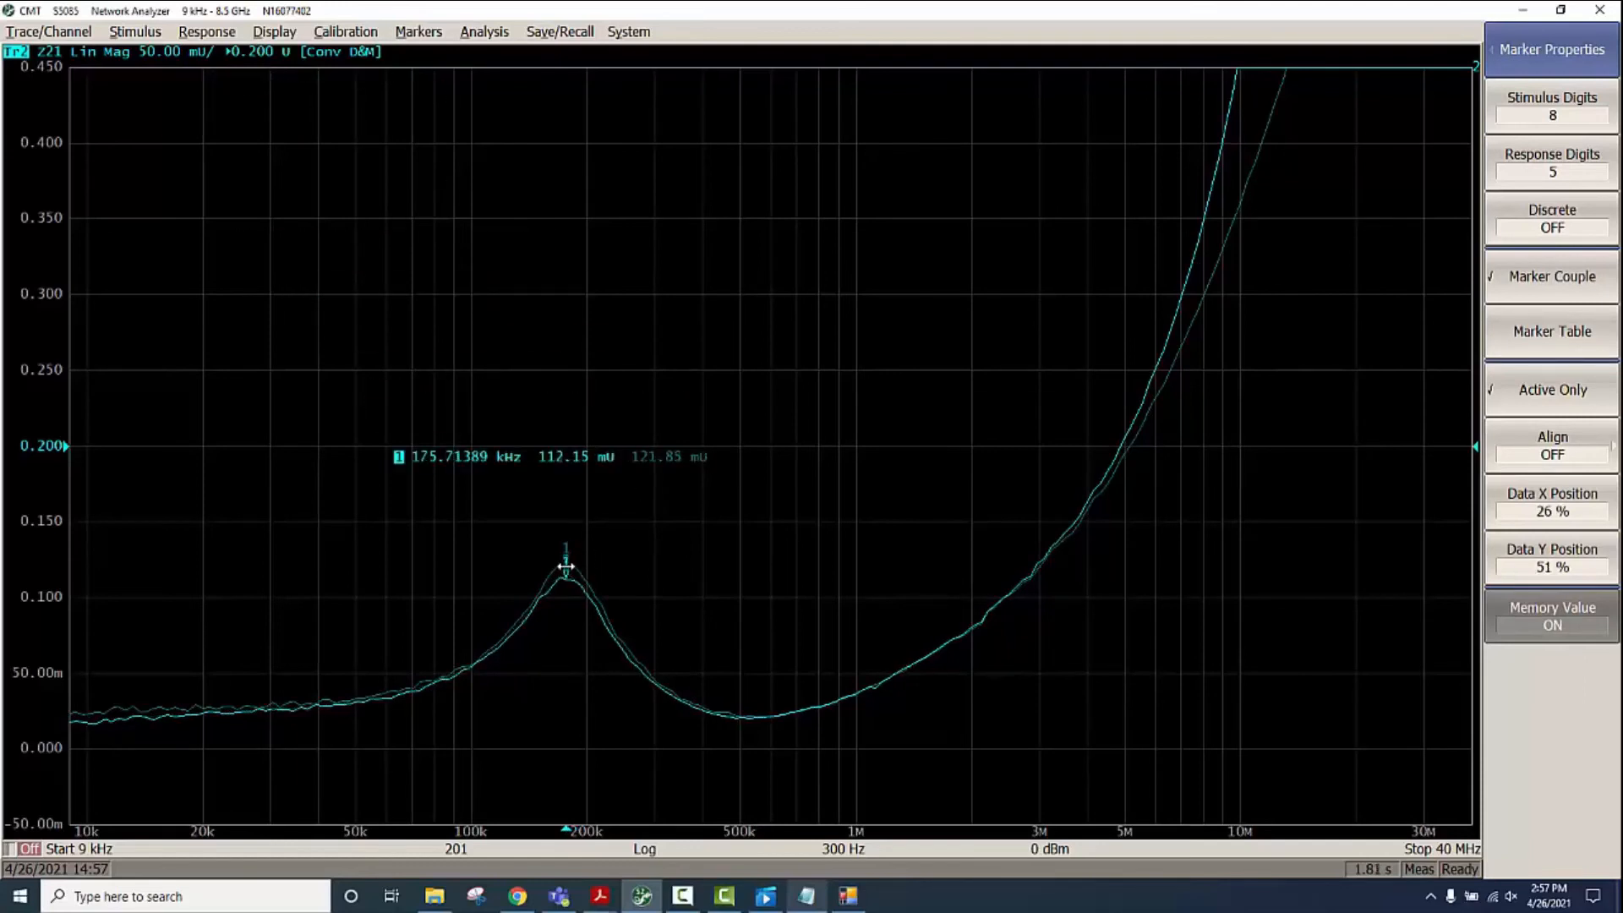
left_click_drag(564, 567, 139, 704)
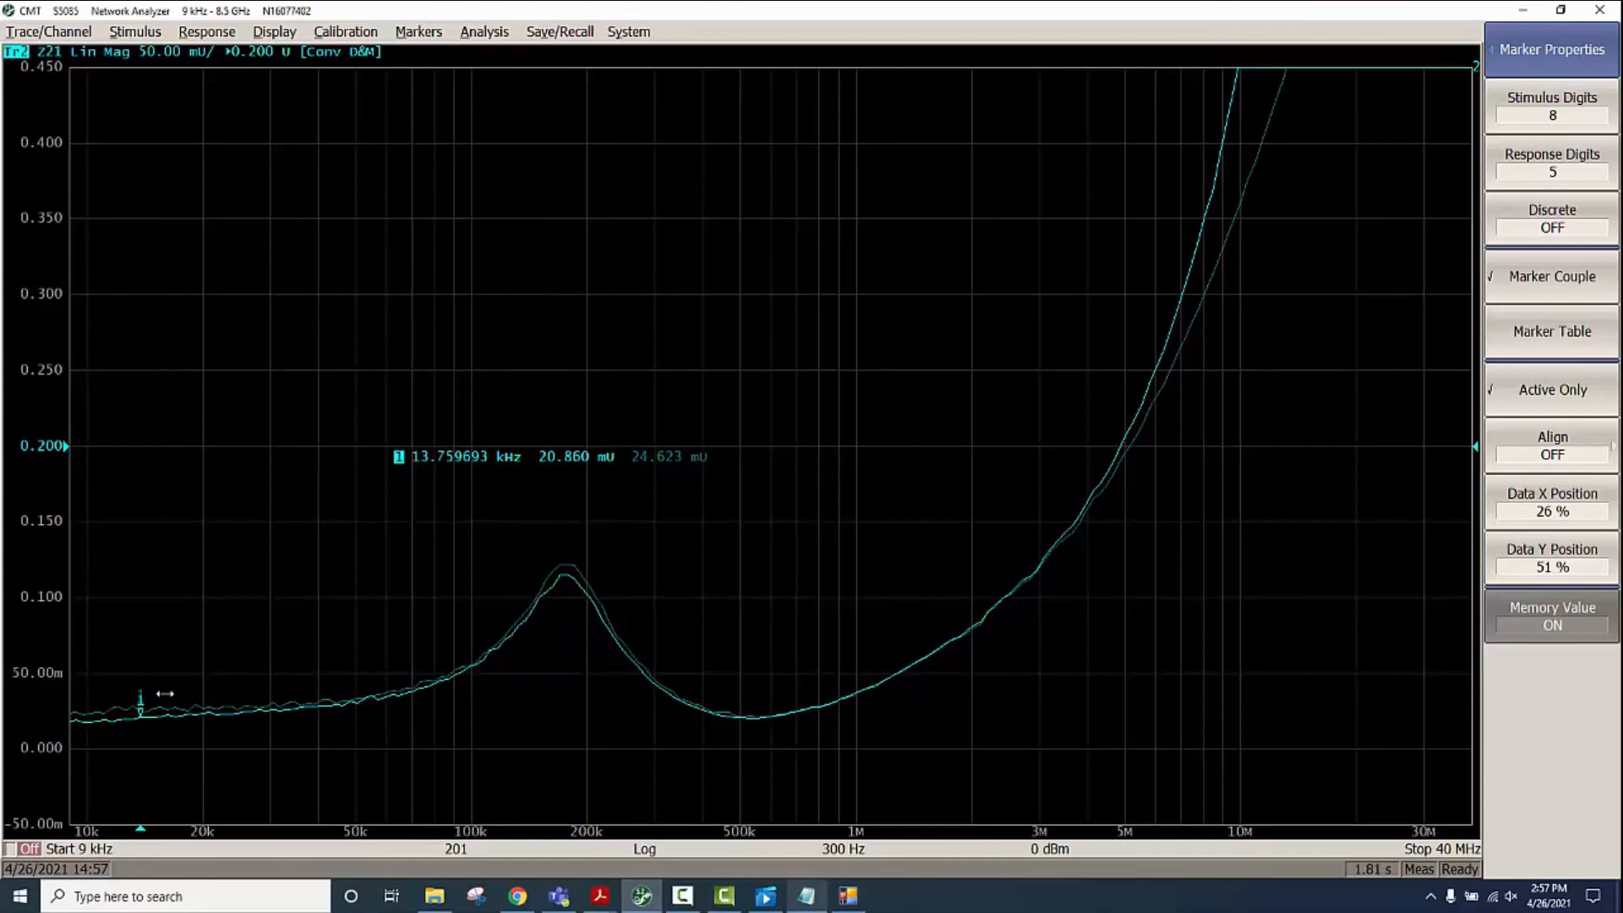